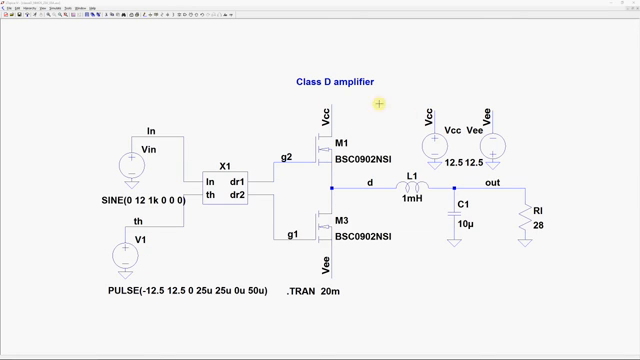
mouse_move(150, 162)
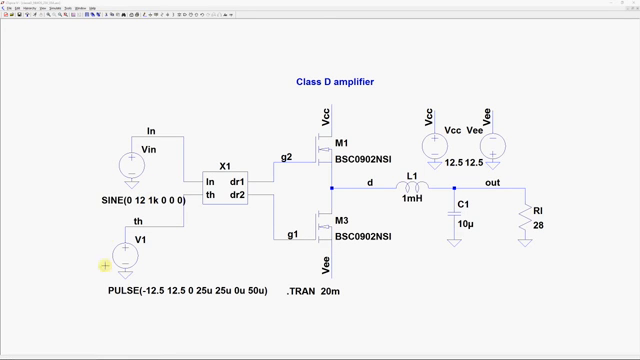
mouse_move(67, 291)
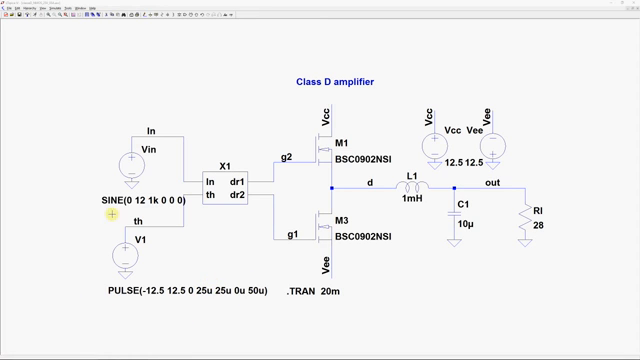
mouse_move(285, 197)
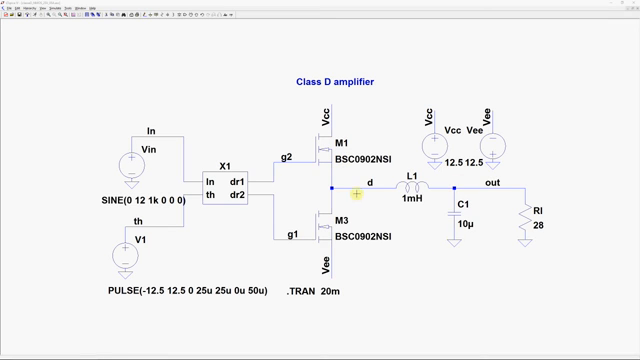
mouse_move(408, 193)
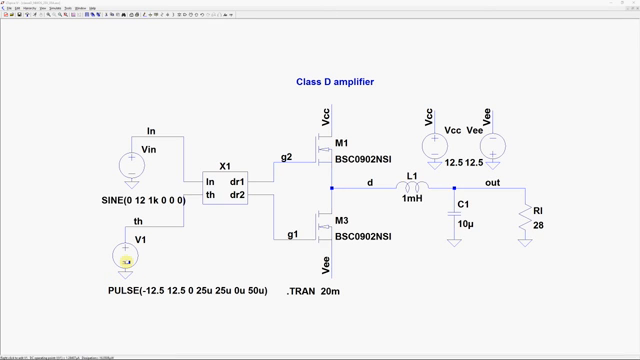
- Add the input sine trace to the middle plot pane beside the output voltage
double_click(227, 291)
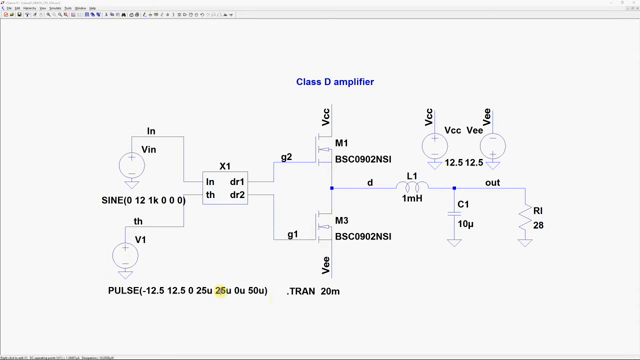
click(240, 292)
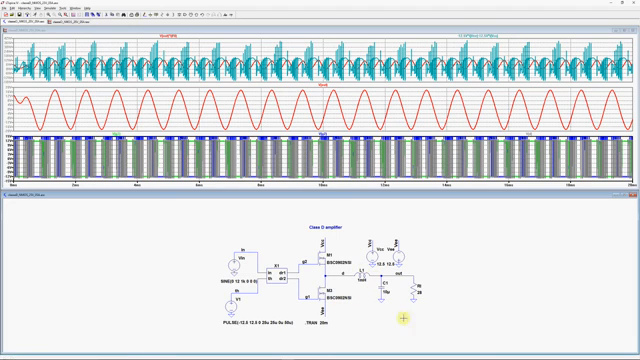
mouse_move(343, 275)
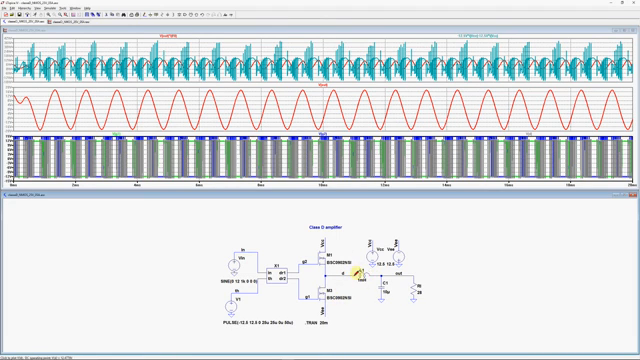
mouse_move(383, 303)
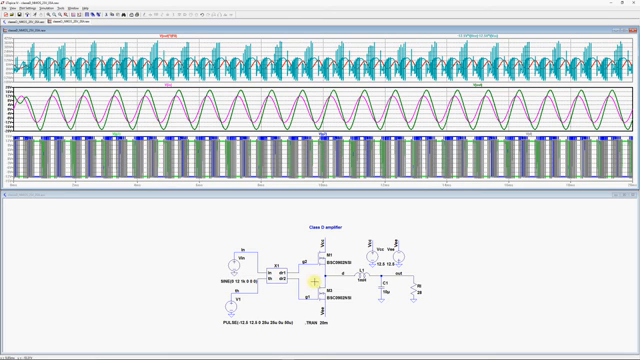
mouse_move(345, 196)
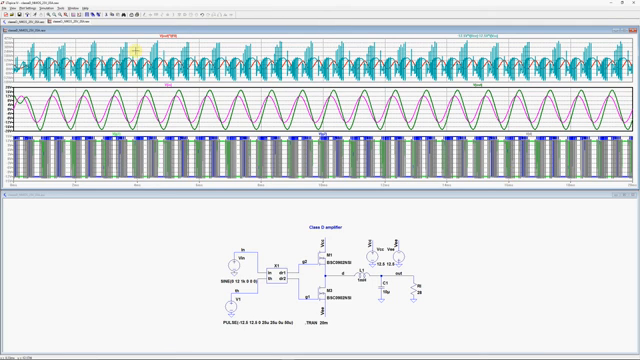
mouse_move(300, 186)
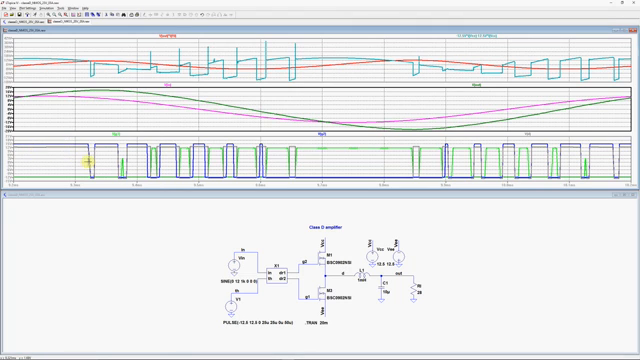
mouse_move(112, 166)
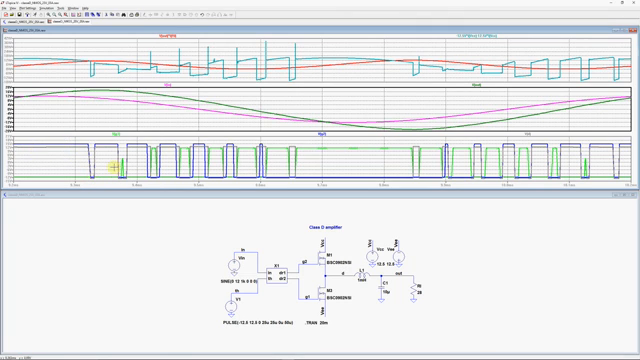
mouse_move(108, 148)
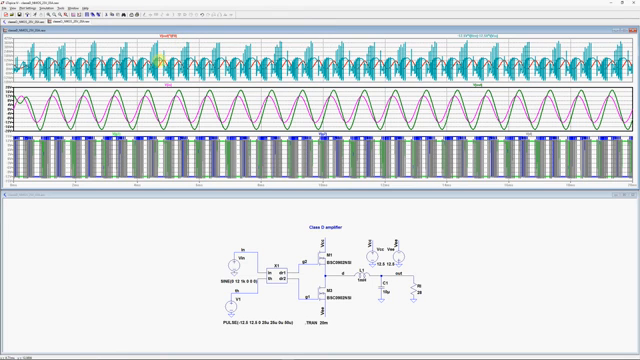
mouse_move(189, 93)
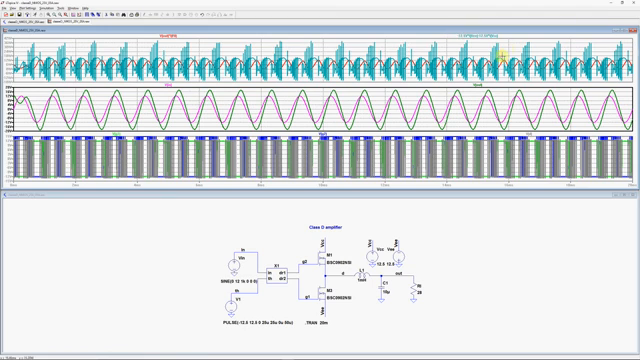
mouse_move(258, 93)
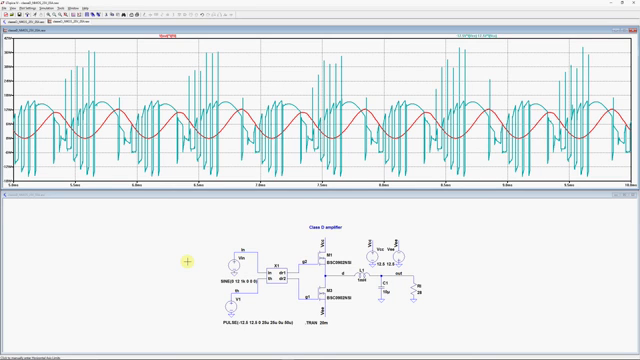
mouse_move(185, 60)
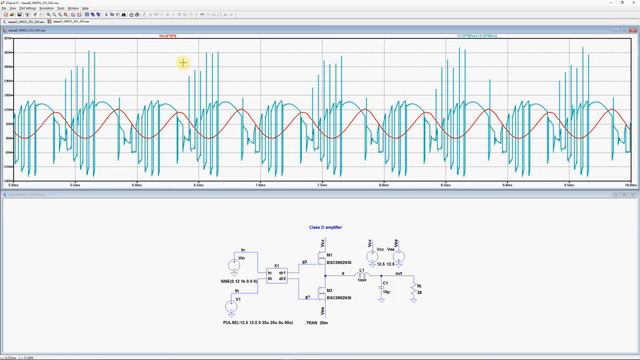
mouse_move(180, 38)
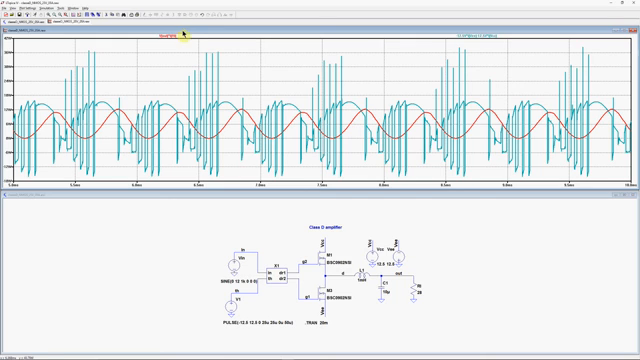
mouse_move(237, 130)
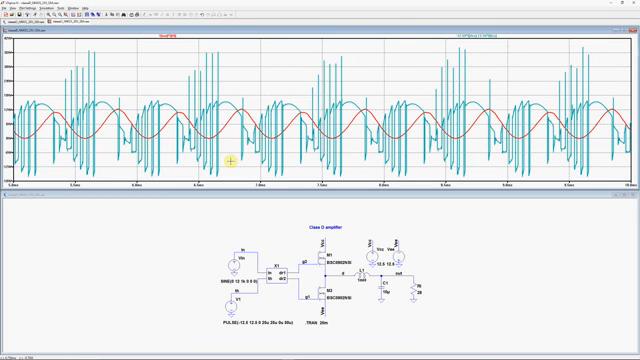
mouse_move(209, 210)
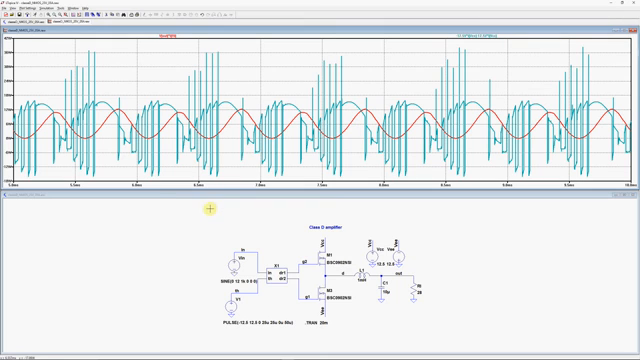
mouse_move(30, 125)
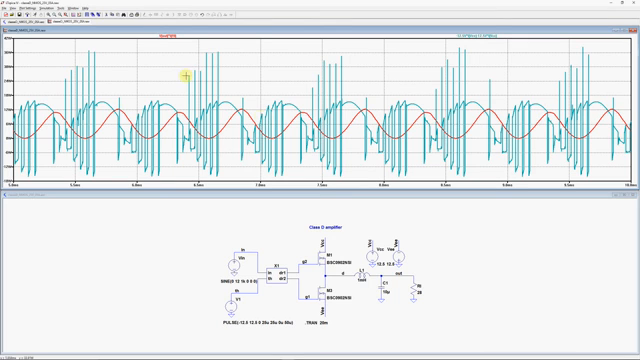
mouse_move(172, 103)
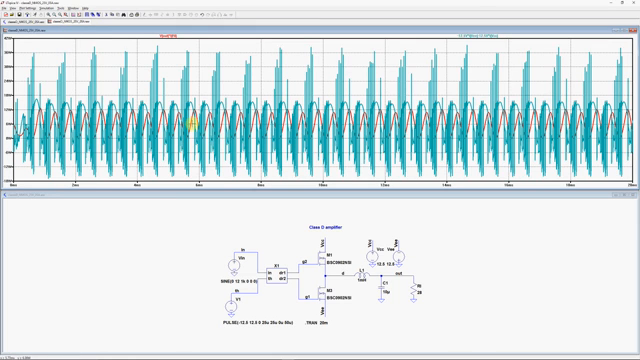
mouse_move(178, 51)
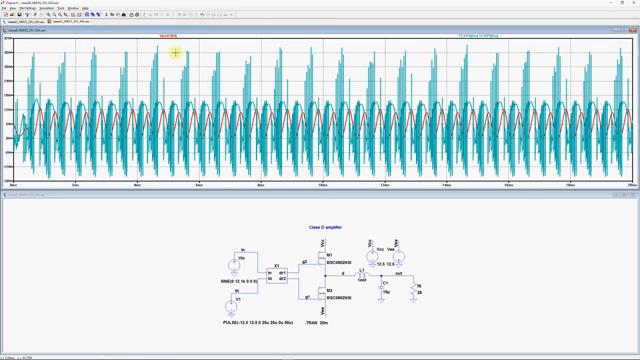